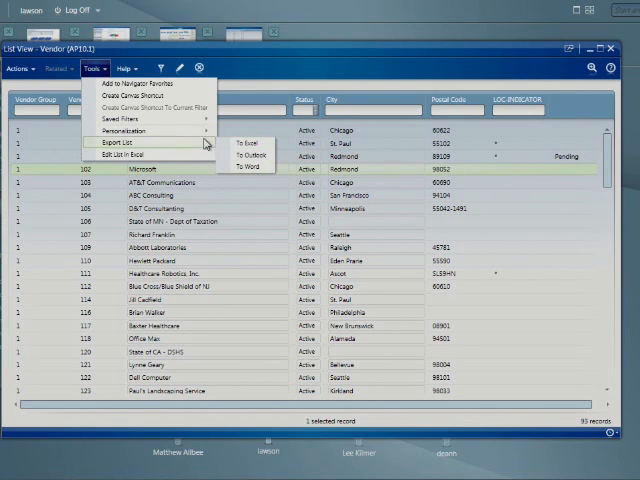
{"action": "mouse_move", "coordinate": [184, 152]}
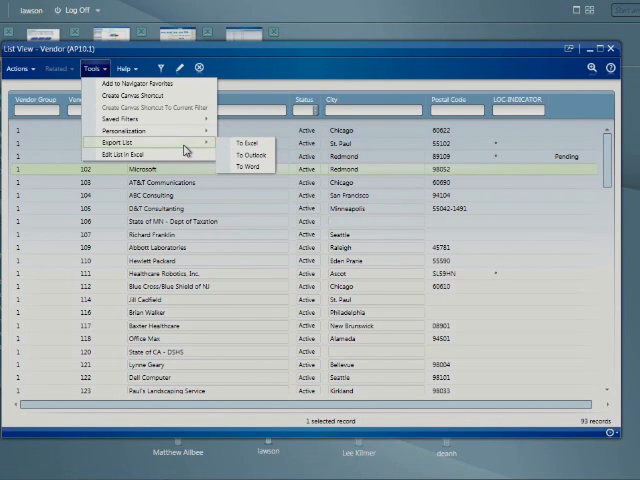
{"action": "mouse_move", "coordinate": [150, 92]}
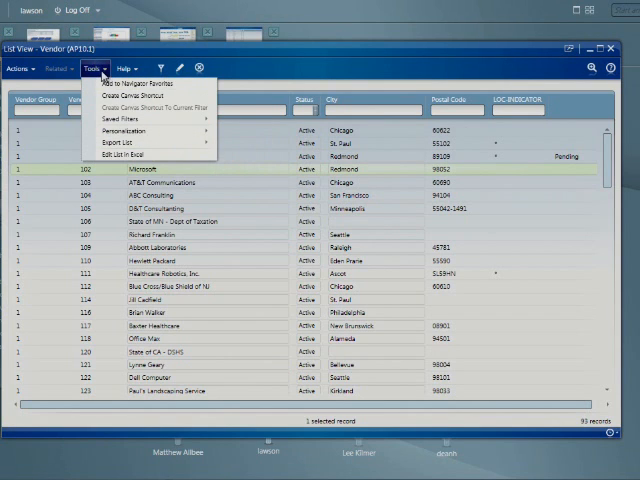
Dismiss the Tools list options so the plain Vendor list view shows again
{"action": "left_click", "coordinate": [112, 68]}
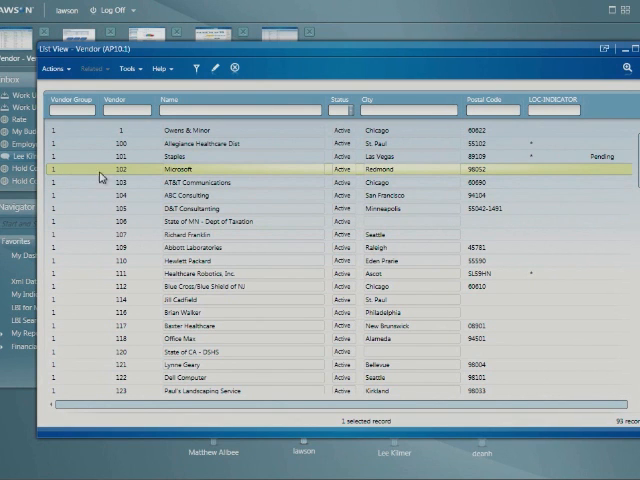
{"action": "mouse_move", "coordinate": [112, 176]}
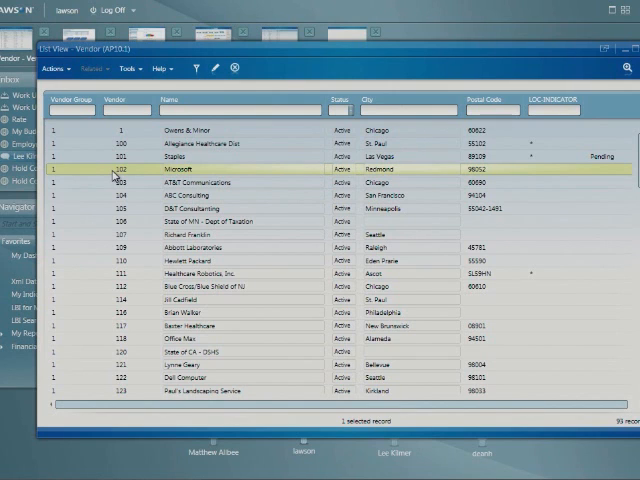
Open the AP10.1 Vendor form for Microsoft from the list row and enter 100
{"action": "double_click", "coordinate": [200, 172]}
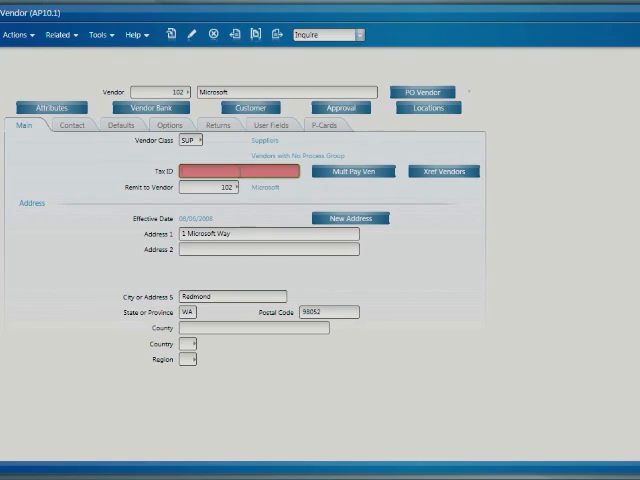
{"action": "mouse_move", "coordinate": [240, 176]}
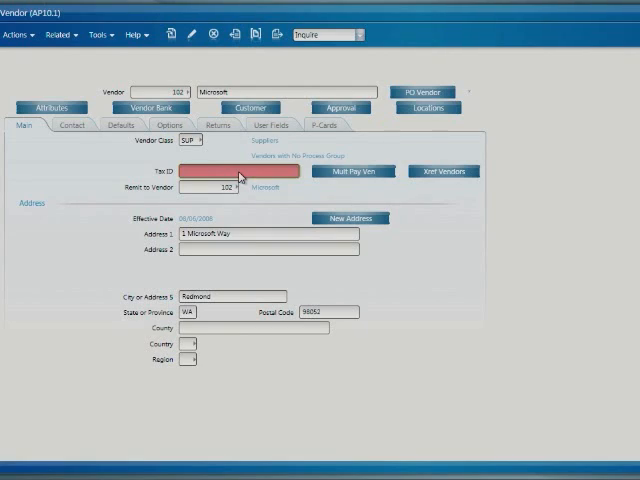
{"action": "type", "text": "100"}
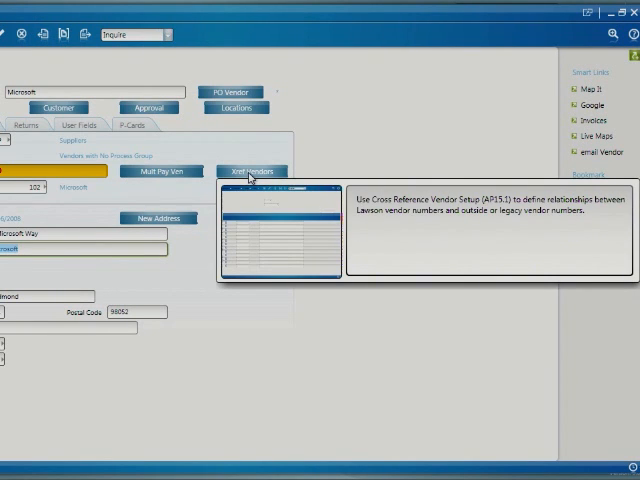
{"action": "mouse_move", "coordinate": [250, 180]}
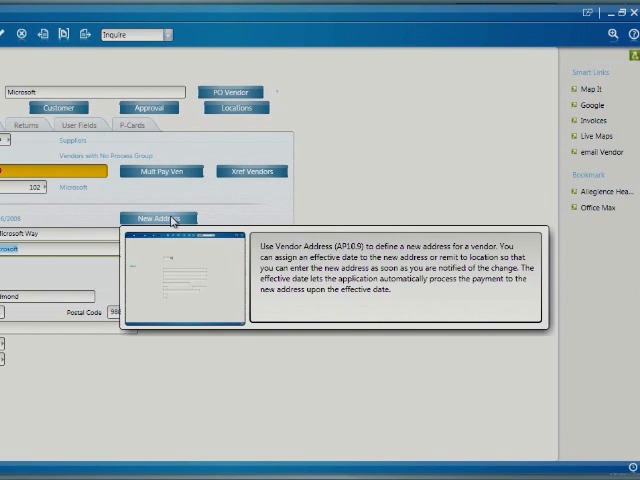
{"action": "mouse_move", "coordinate": [322, 172]}
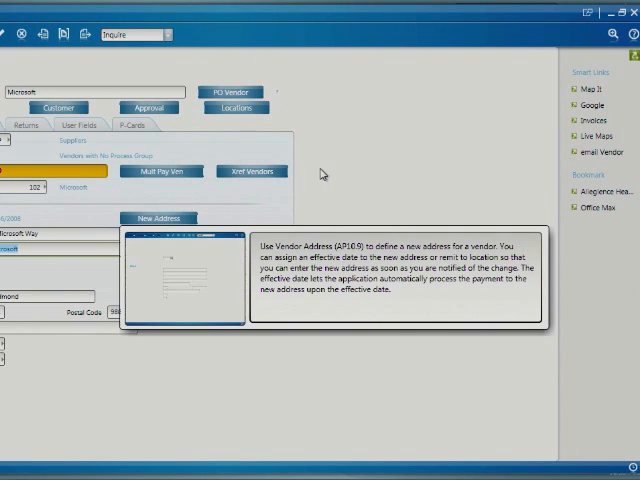
{"action": "mouse_move", "coordinate": [266, 200]}
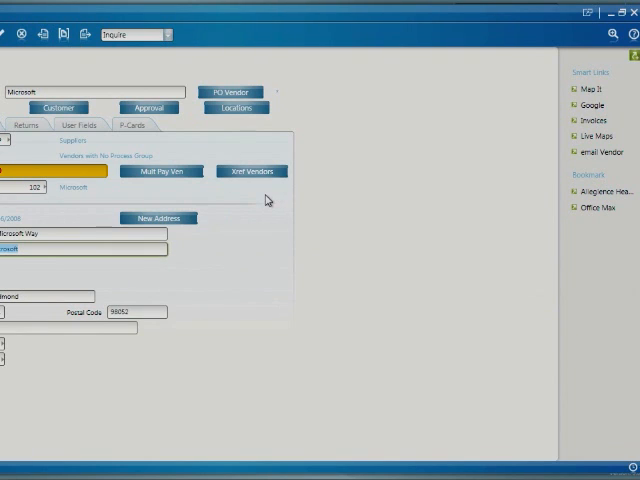